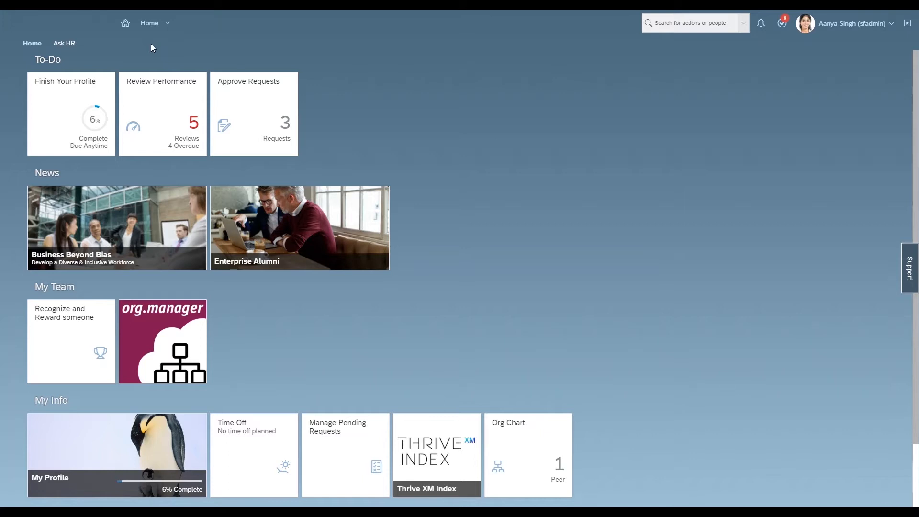
mouse_move(162, 316)
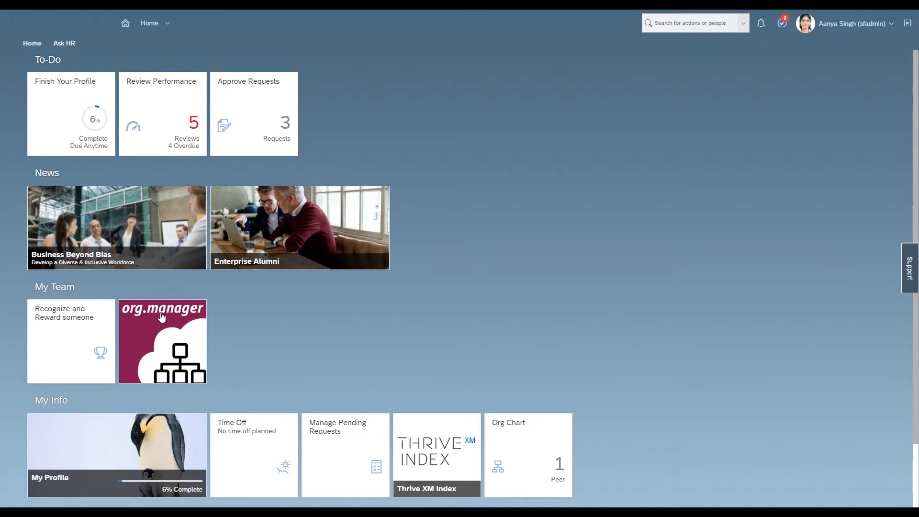
- Launch org.manager, open the Corporate unit, and set View to 2 levels
click(162, 342)
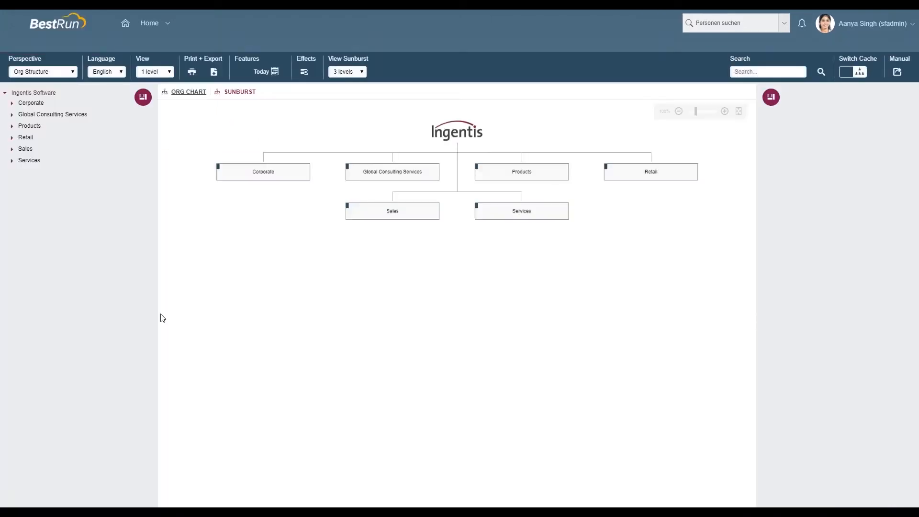
click(143, 97)
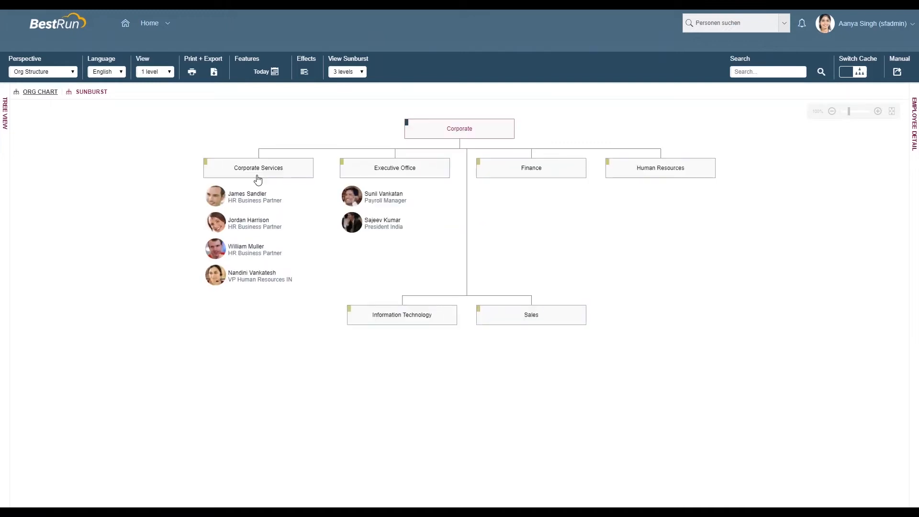
click(154, 70)
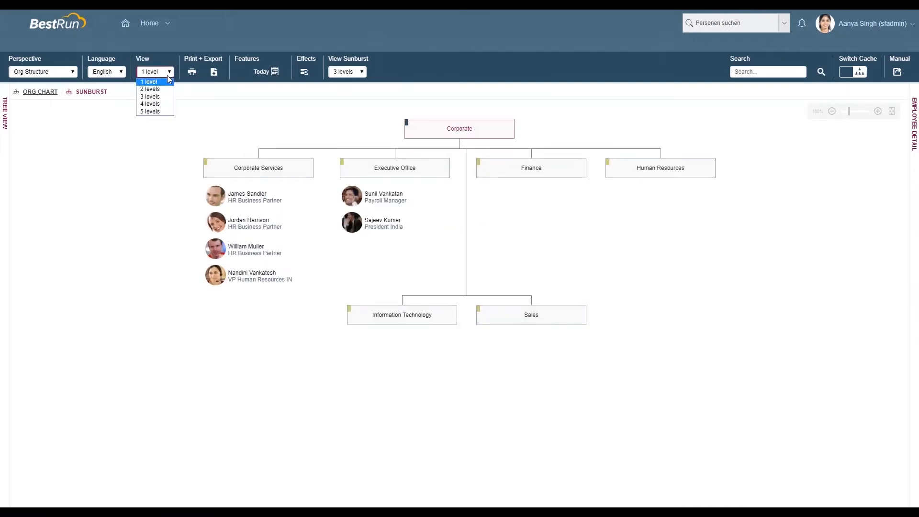
click(150, 89)
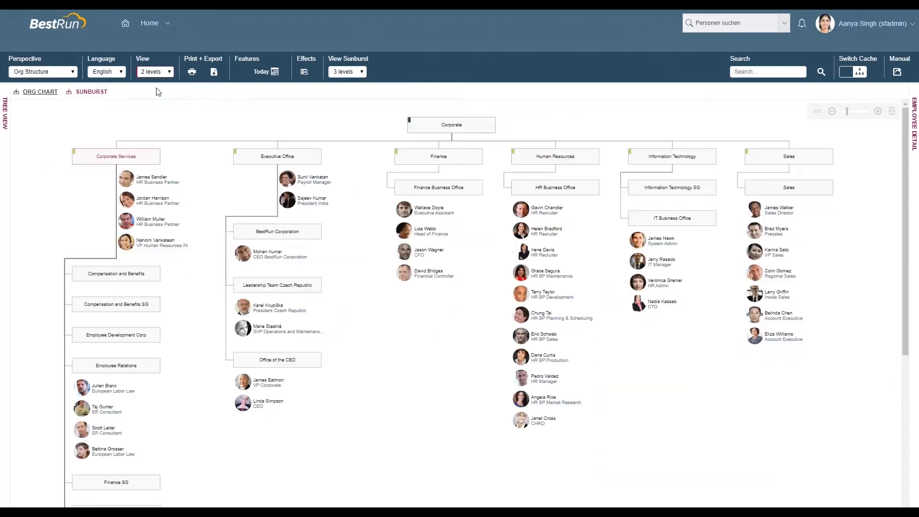
mouse_move(225, 107)
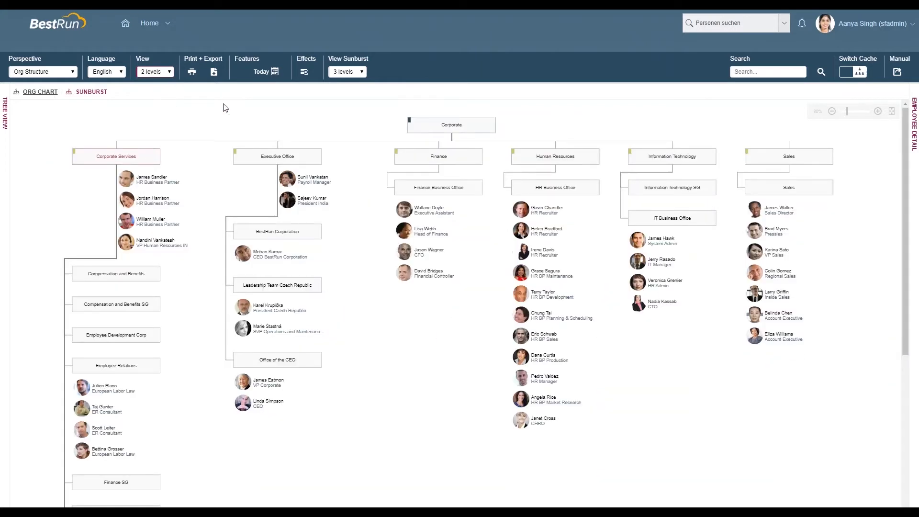
mouse_move(422, 130)
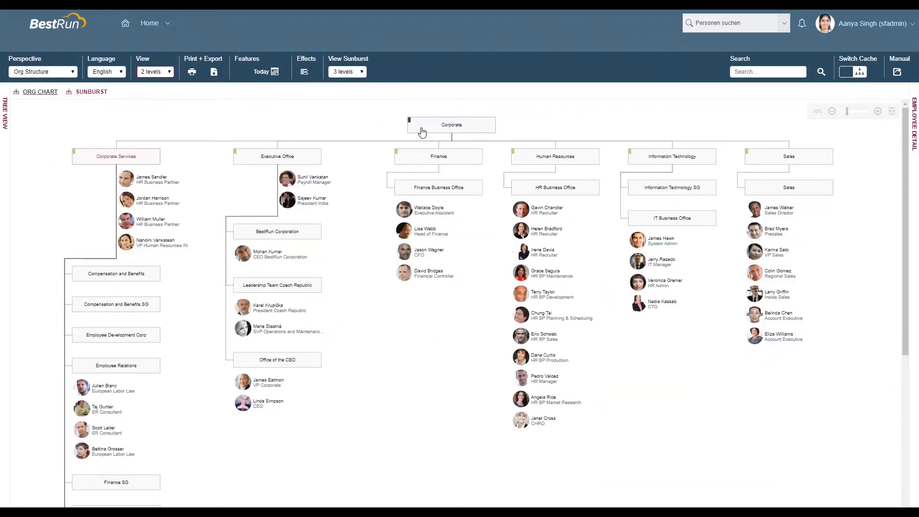
mouse_move(433, 185)
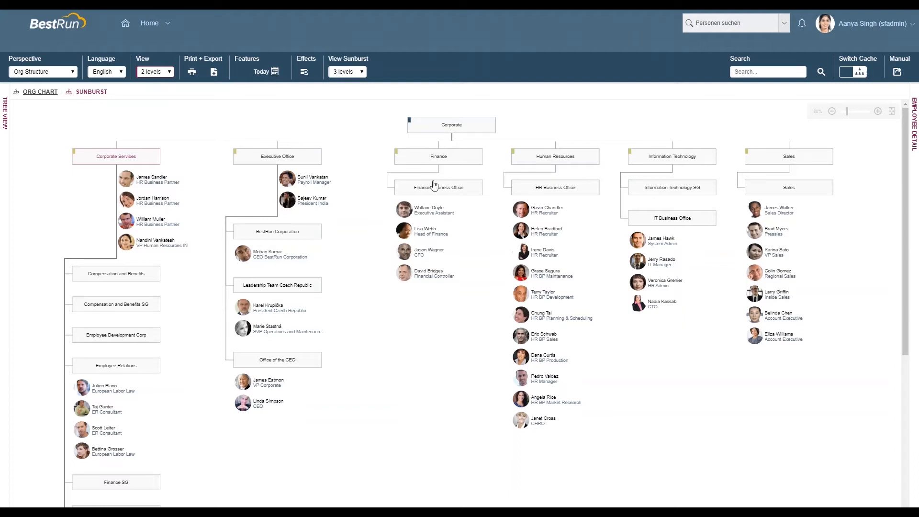
mouse_move(436, 219)
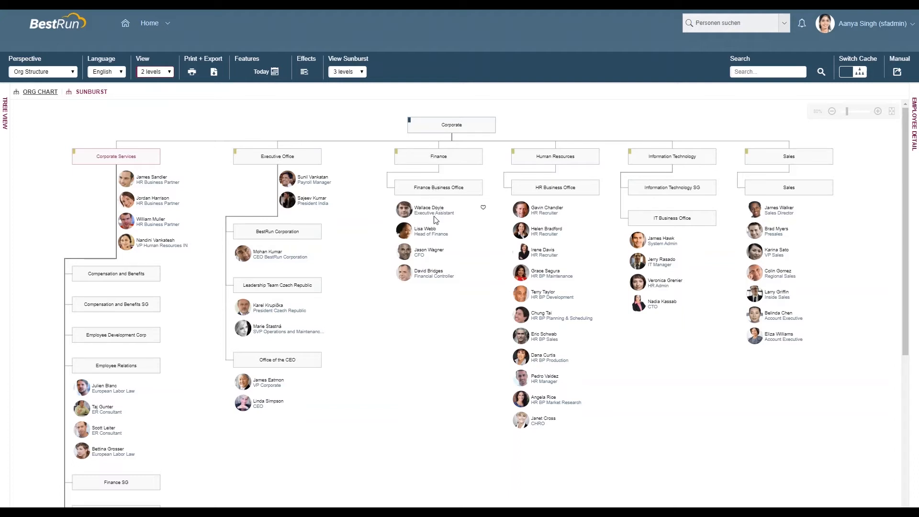
mouse_move(404, 159)
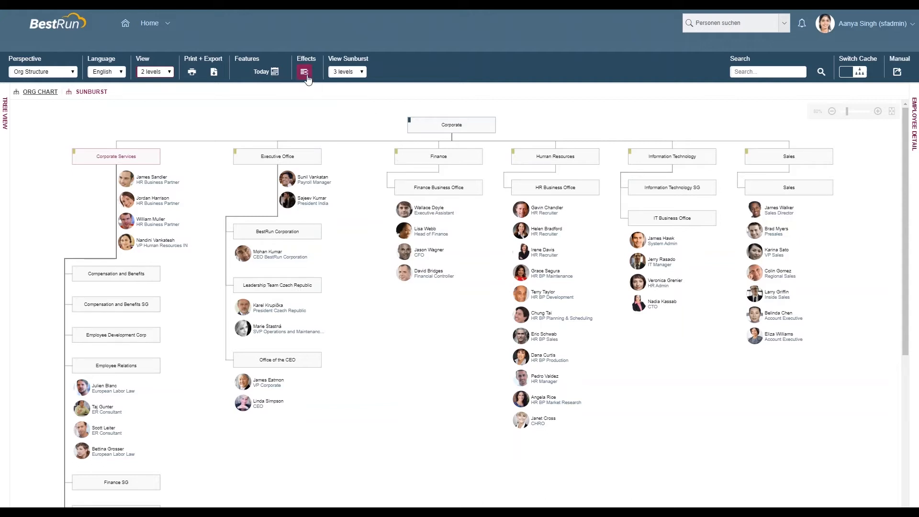
- Enable Show vacant Positions in Effects and expand Executive Office > BestRun Corporation at 1 level
click(304, 71)
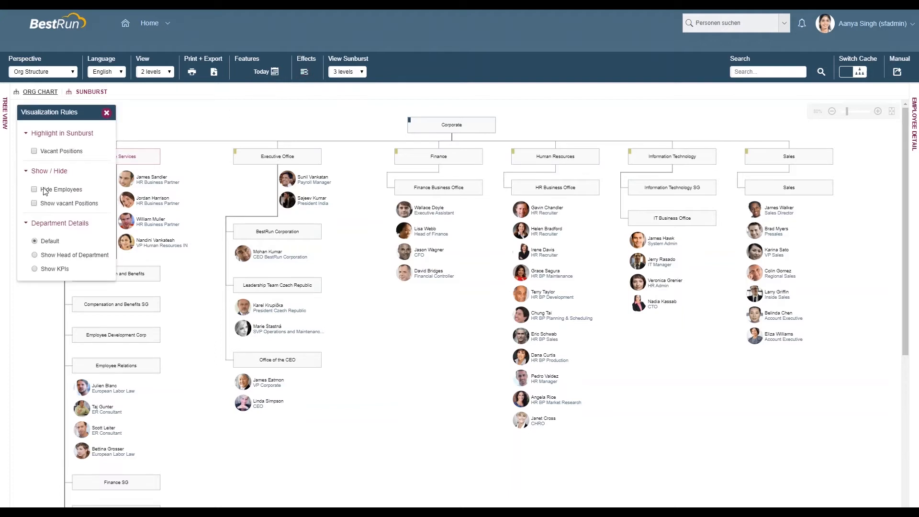
click(34, 203)
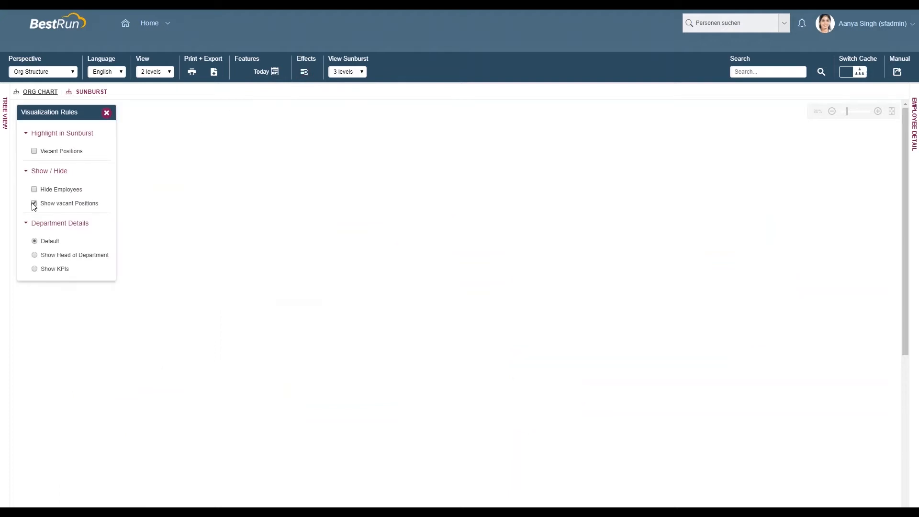
click(34, 203)
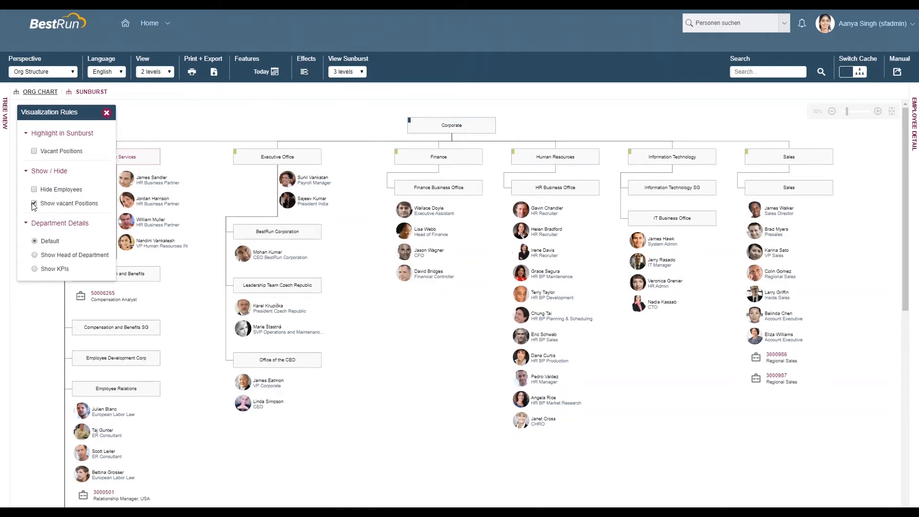
click(34, 203)
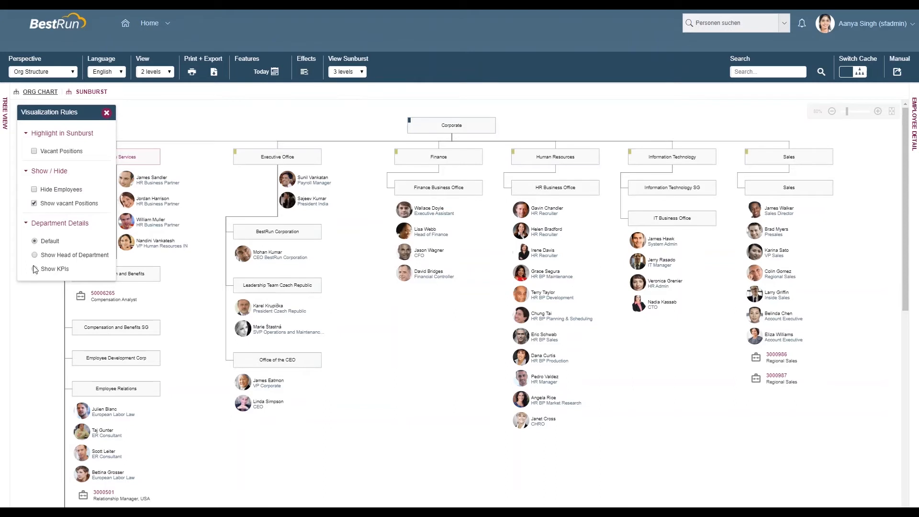
click(34, 269)
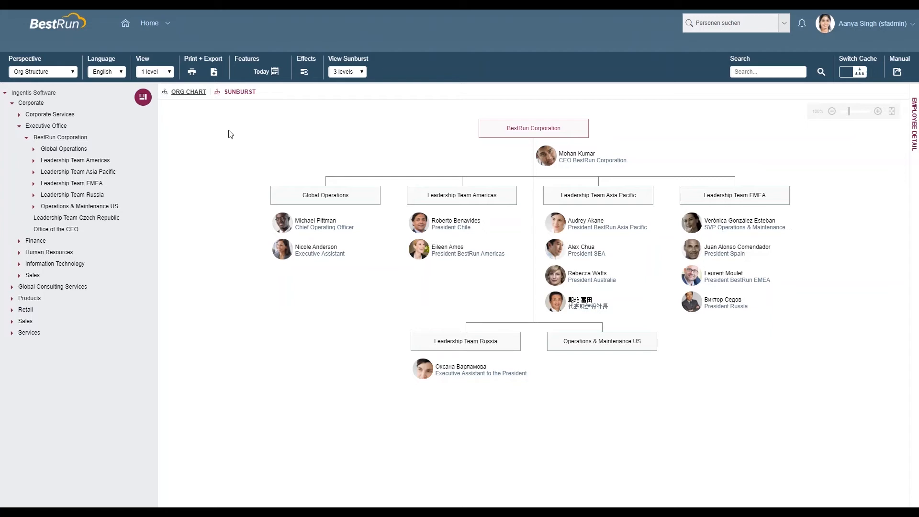
- Switch BestRun Corporation to the Sunburst view and open Visualization Rules
click(239, 91)
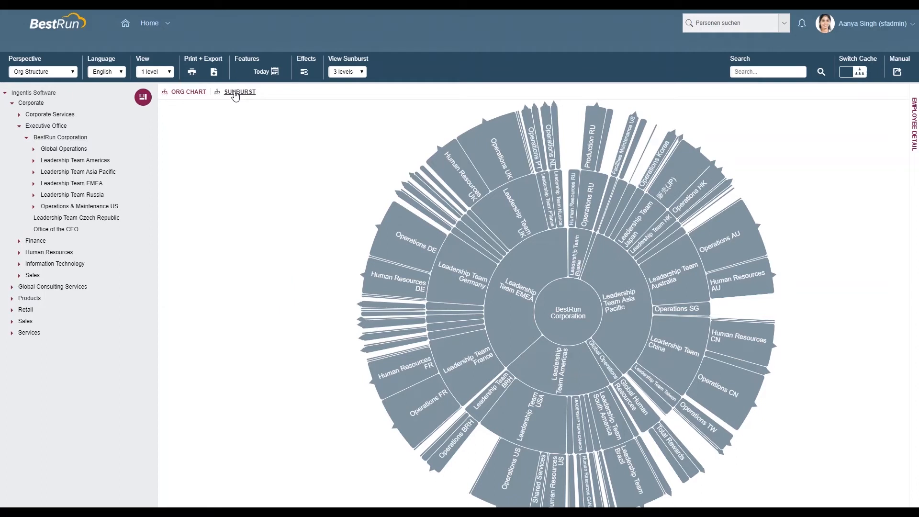
mouse_move(266, 98)
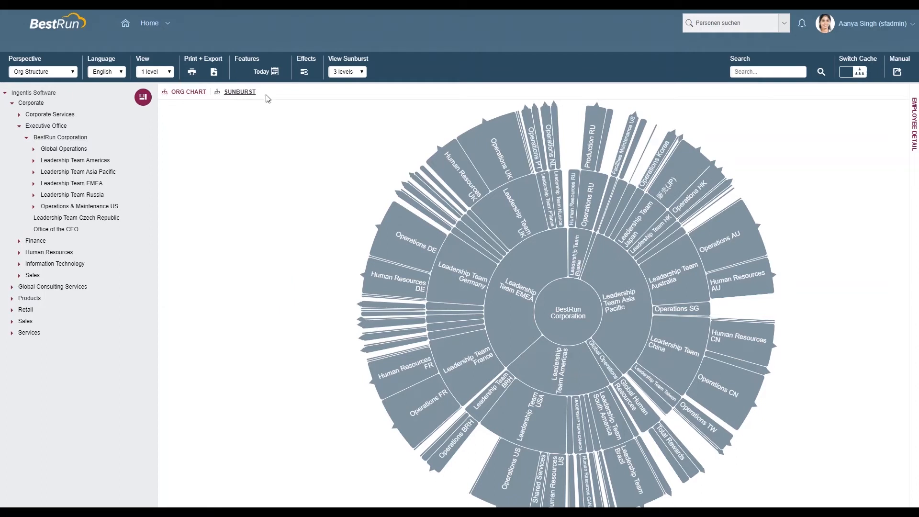
click(303, 71)
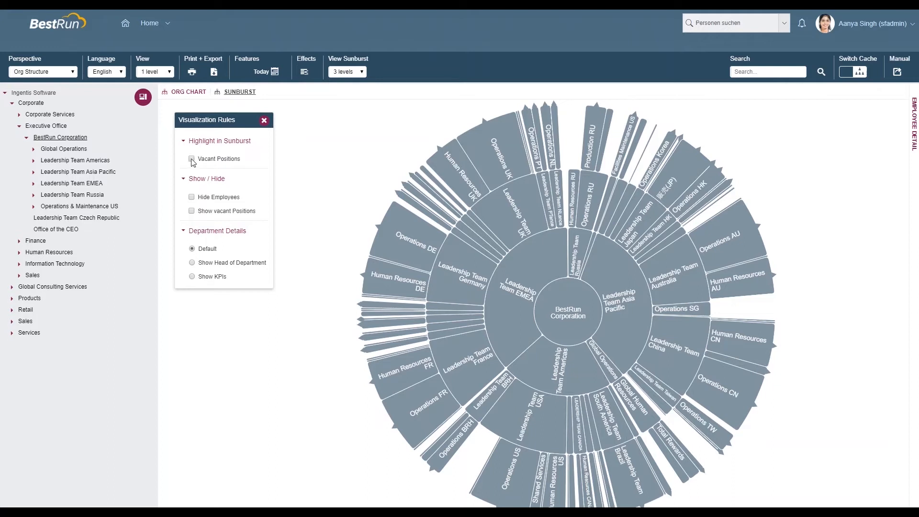
- Highlight units with vacant positions in the sunburst and show the Perspective choices
click(192, 159)
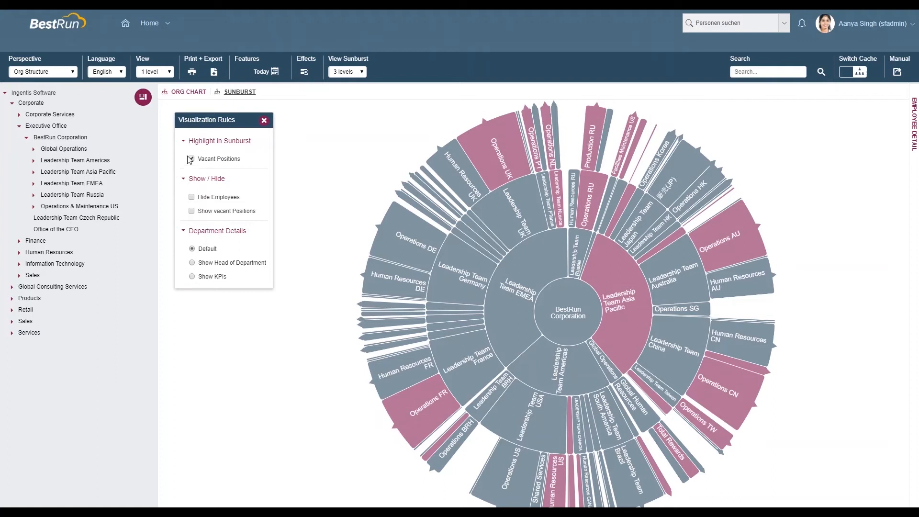
click(42, 71)
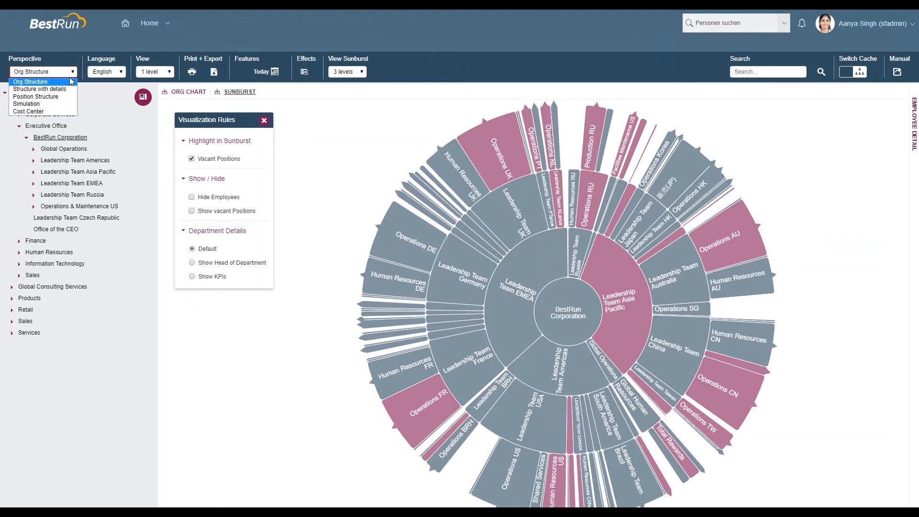
mouse_move(36, 96)
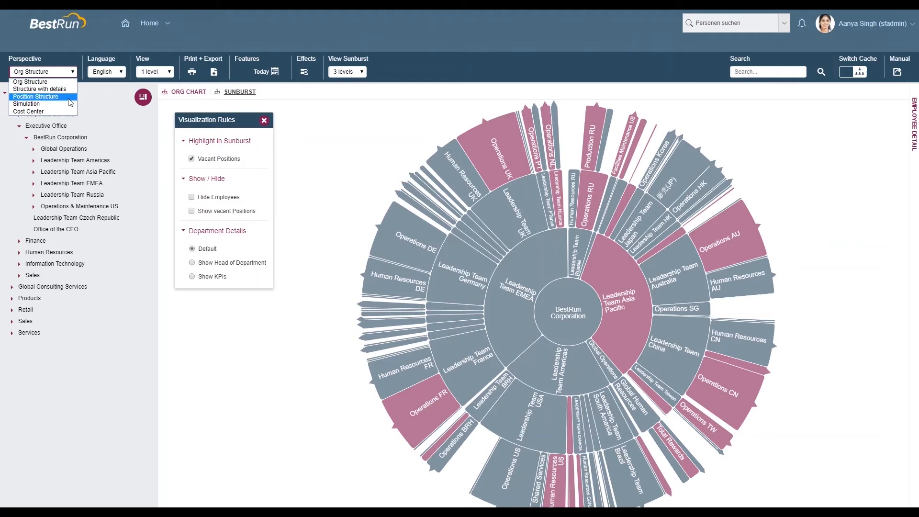
mouse_move(26, 104)
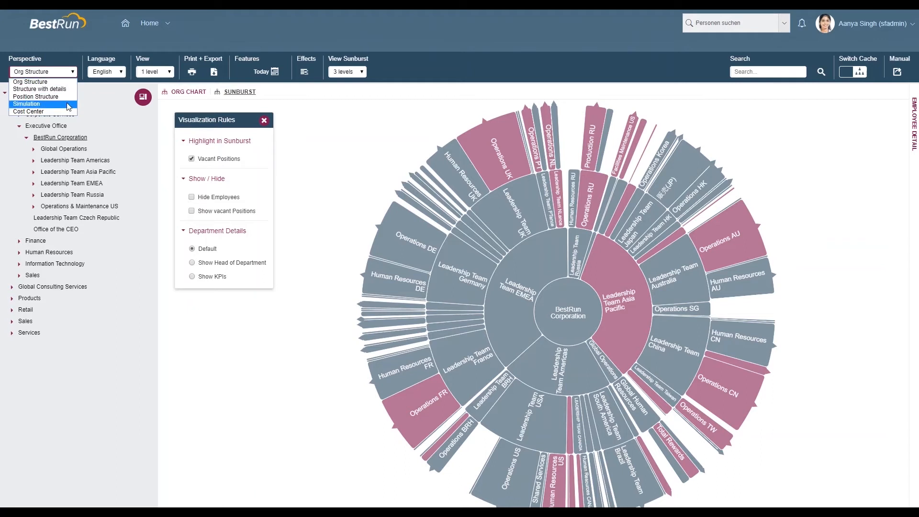
- Select Simulation from the Perspective dropdown
click(26, 104)
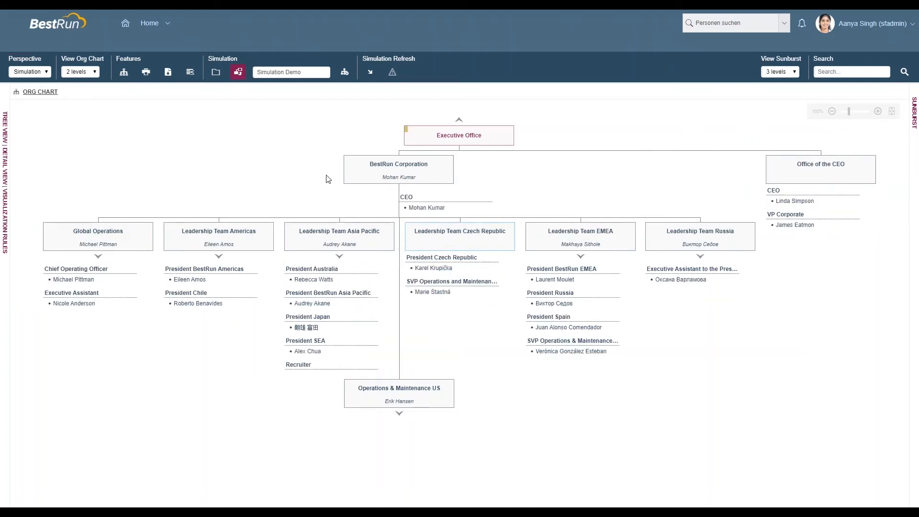
mouse_move(380, 207)
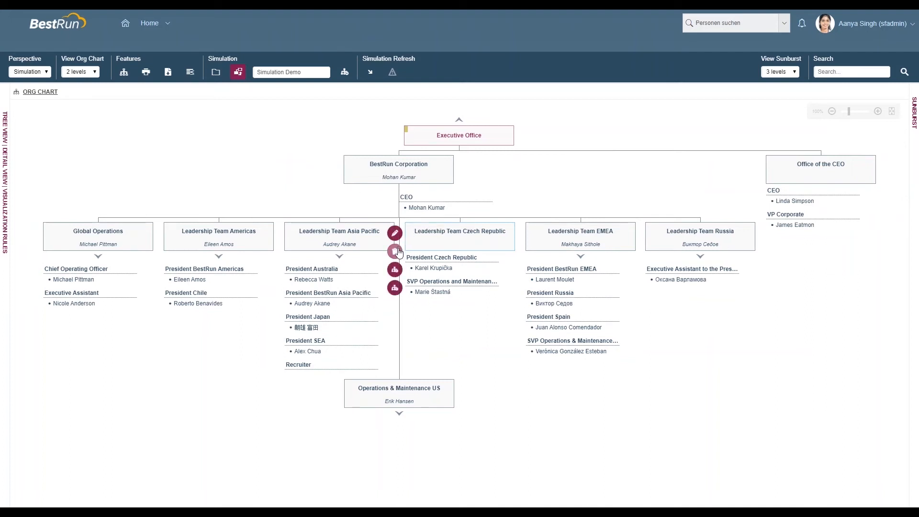
mouse_move(394, 269)
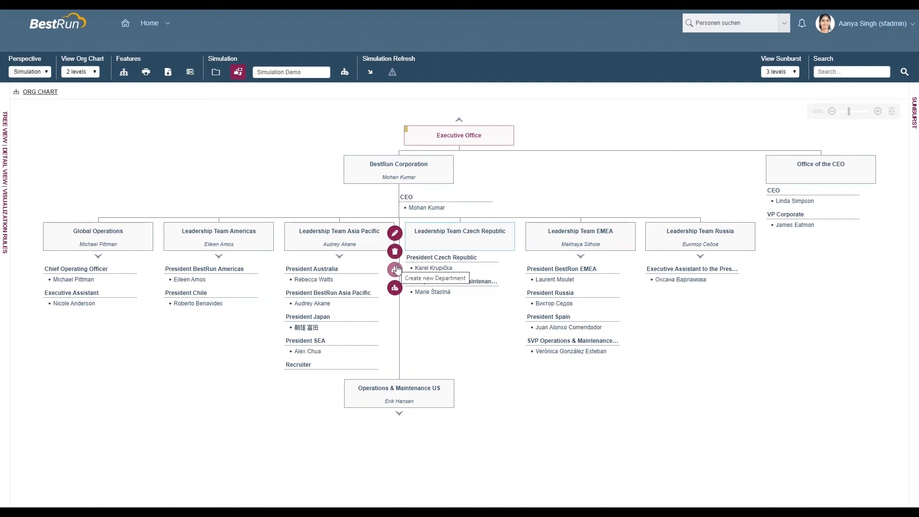
- Open the Reorganization Dashboard and choose Simulation Comparison under Simulation Demo
click(394, 233)
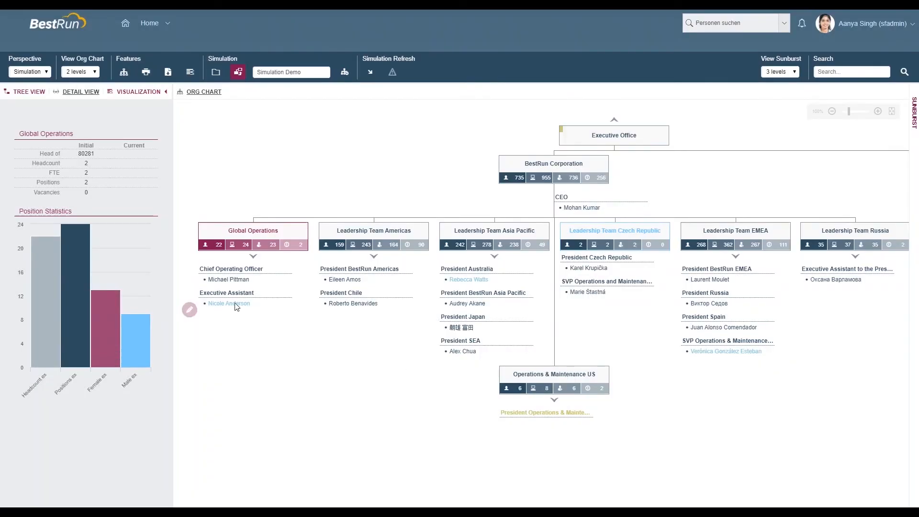
click(545, 412)
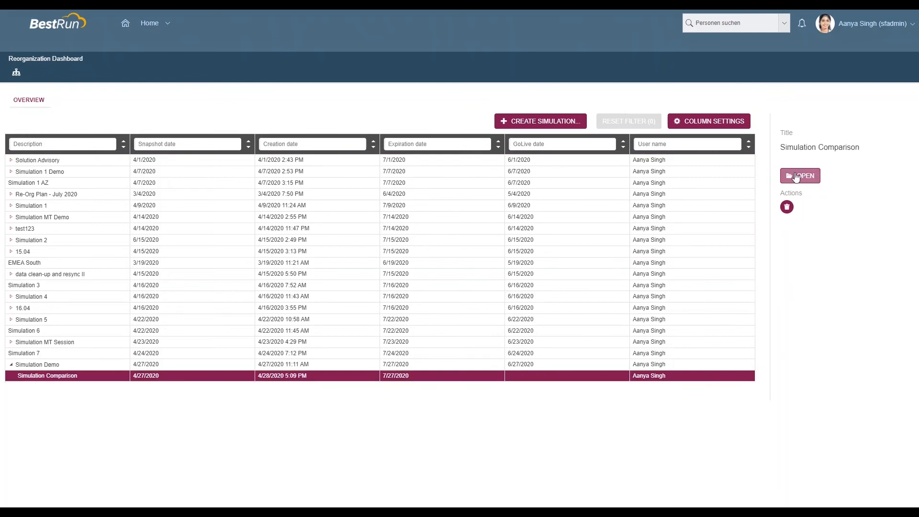
- Open the test simulation's data comparison showing two changed objects
click(799, 175)
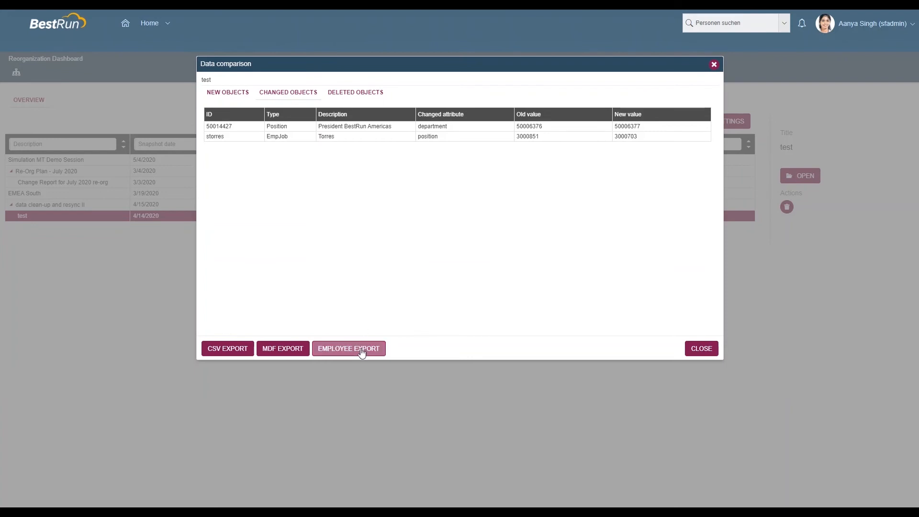
mouse_move(282, 348)
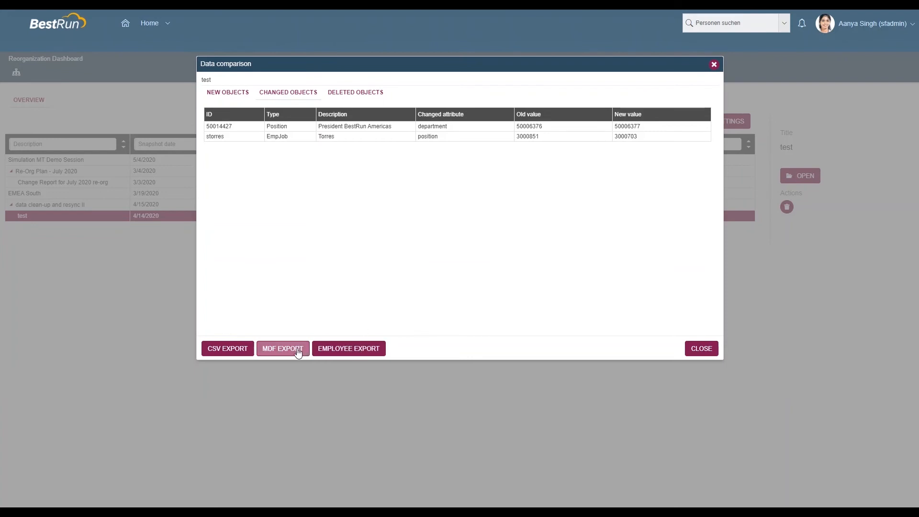
mouse_move(228, 348)
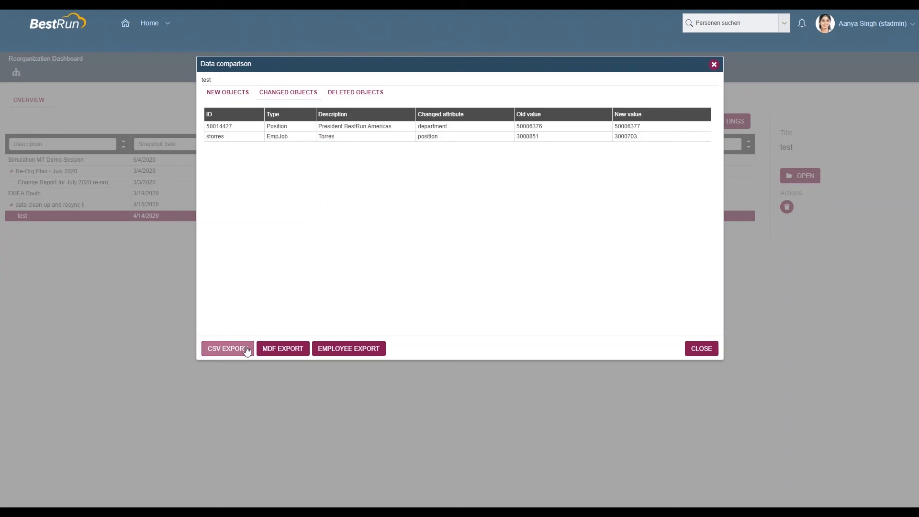